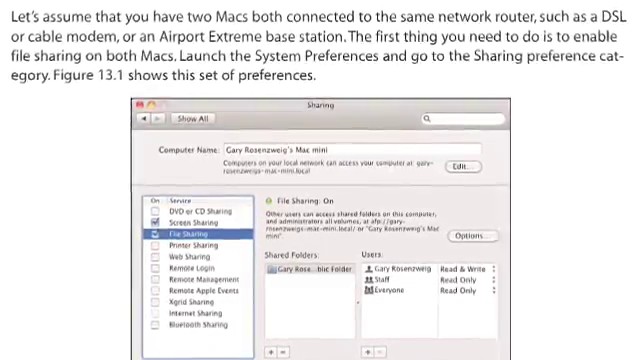
Open the Sharing pane of System Preferences from the Apple menu
click(12, 8)
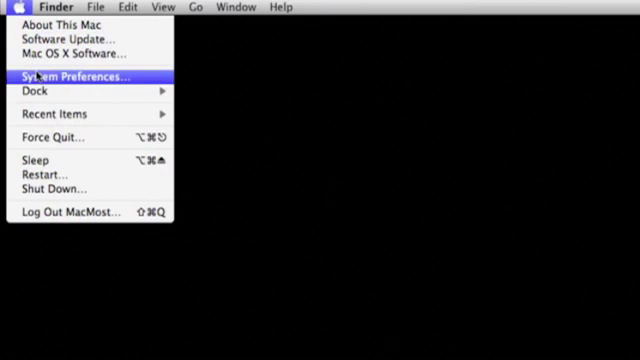
click(76, 76)
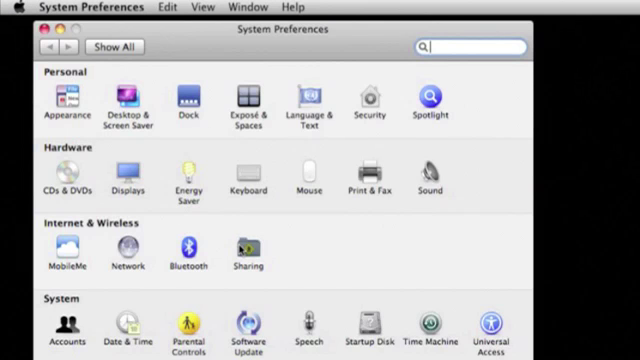
click(242, 258)
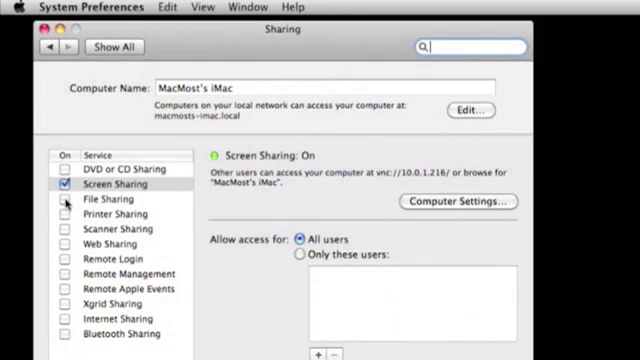
Turn on File Sharing so the Public Folder is shared
click(108, 200)
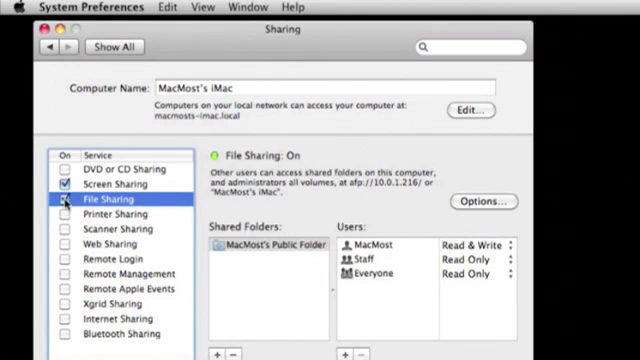
mouse_move(276, 256)
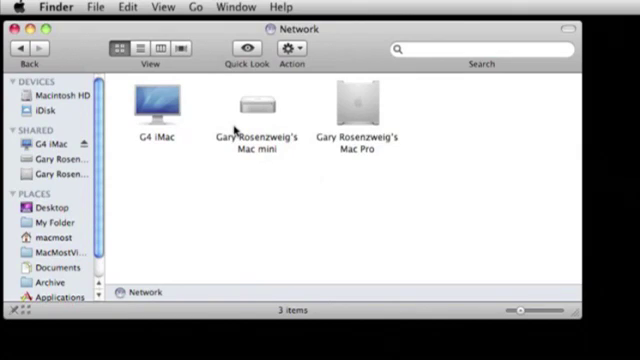
Browse the G4 iMac as Guest, viewing its rosenz folder, and reconnect to it
double_click(156, 104)
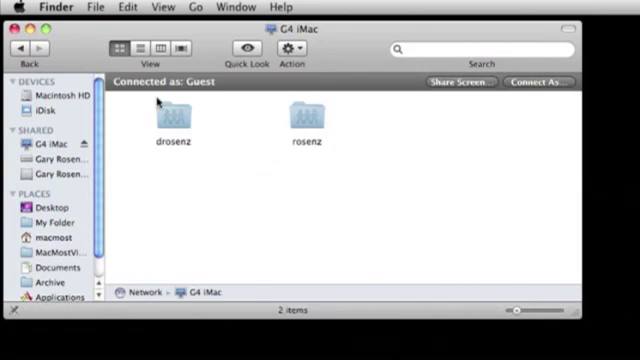
mouse_move(392, 148)
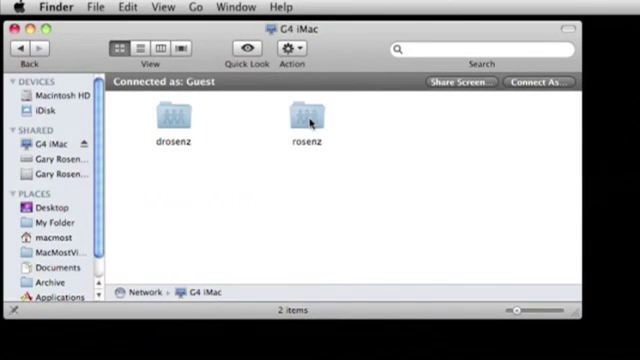
double_click(308, 116)
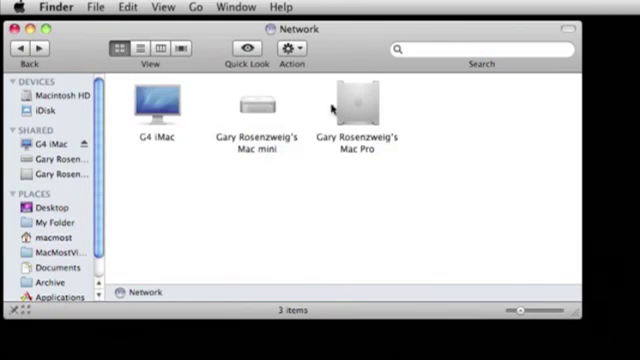
double_click(156, 100)
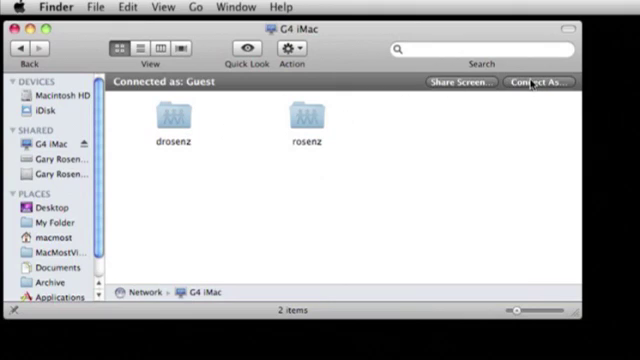
Connect to the G4 iMac as a Registered User instead of Guest
click(536, 84)
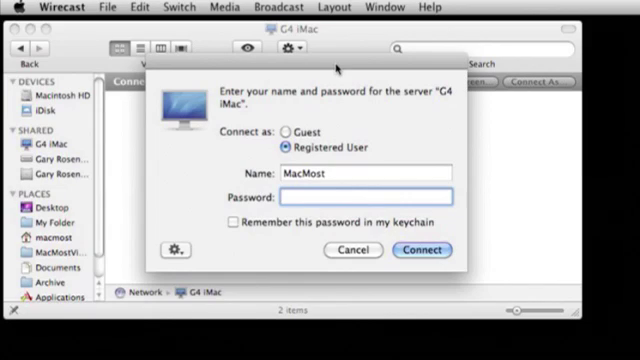
click(290, 192)
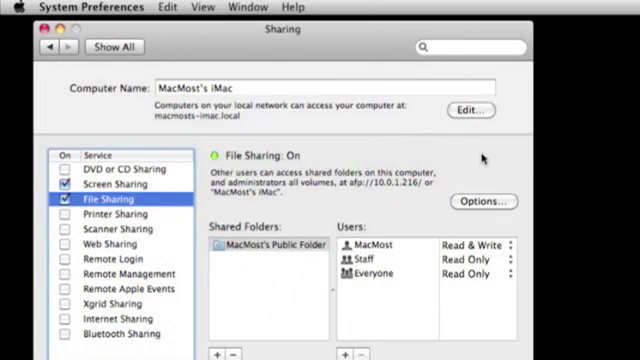
mouse_move(410, 200)
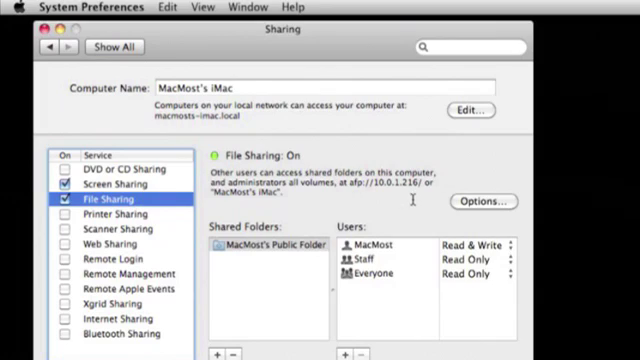
mouse_move(332, 348)
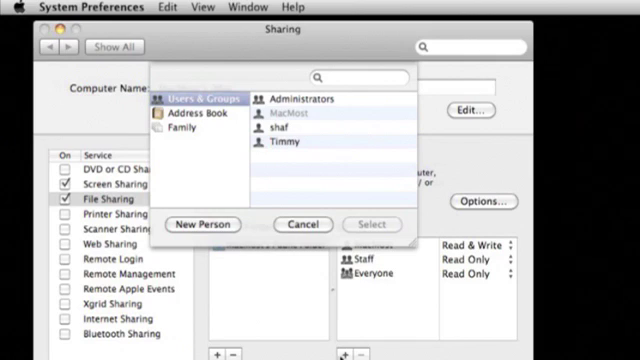
mouse_move(232, 116)
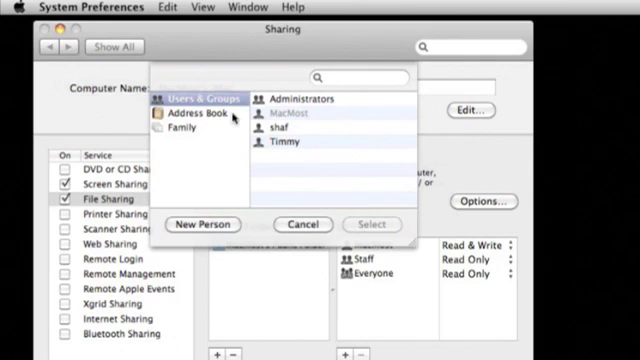
Create a new sharing account named 'Test Person' with a password
click(204, 224)
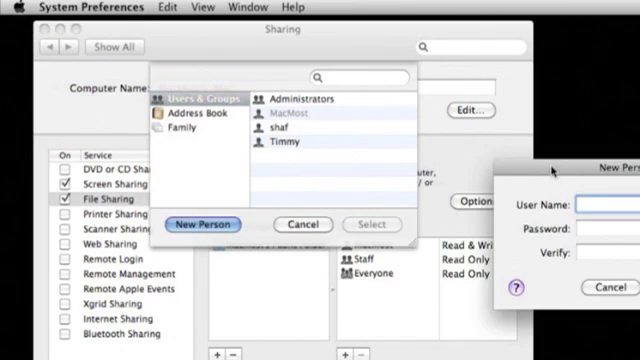
text(Test)
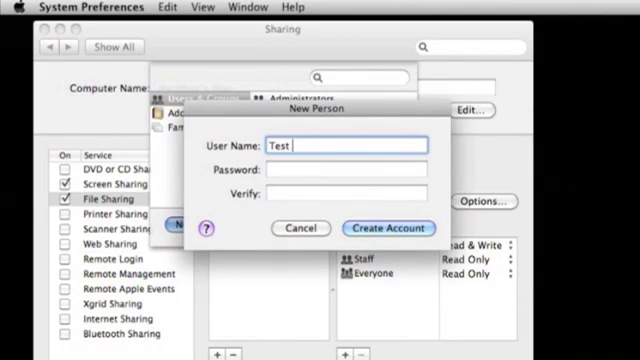
text(Person)
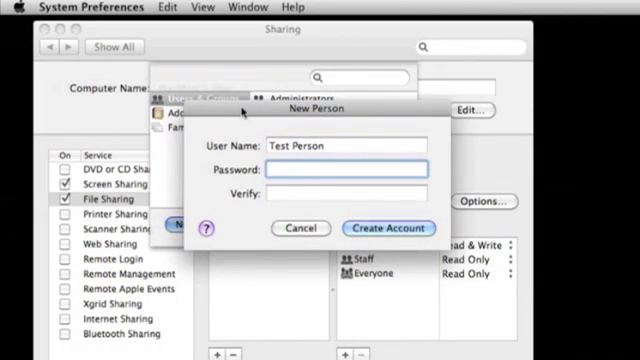
text(•••••)
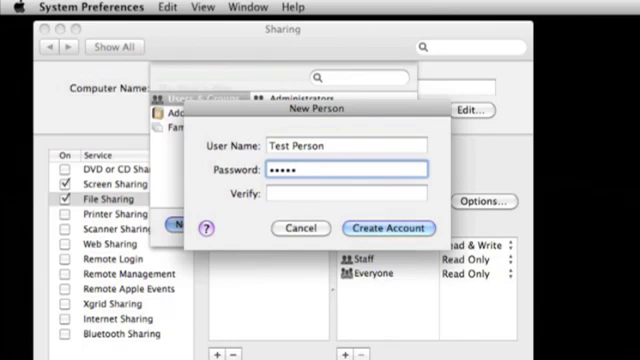
text(•)
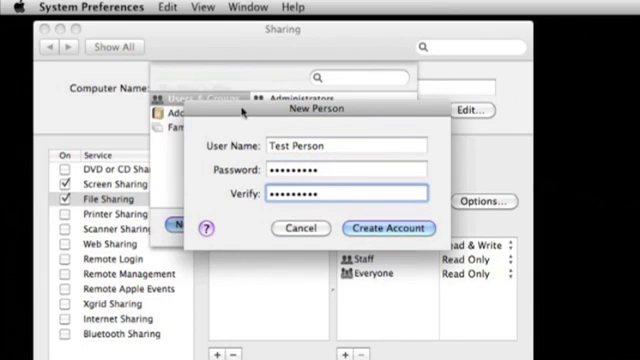
click(388, 228)
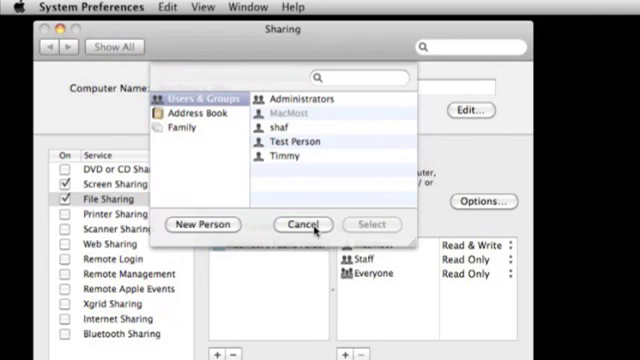
Share the Photos folder and grant Test Person Read Only access to it
click(302, 224)
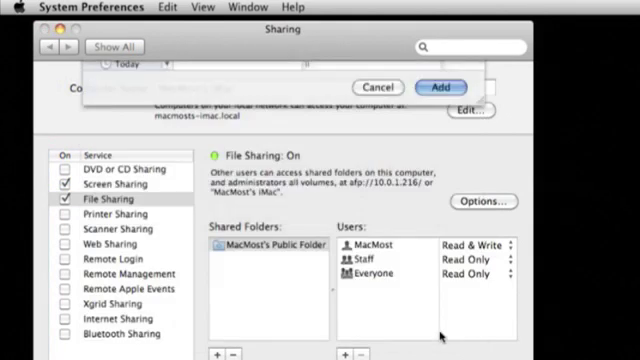
click(444, 88)
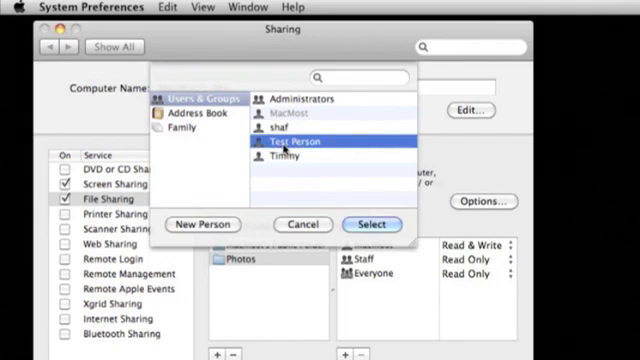
click(372, 224)
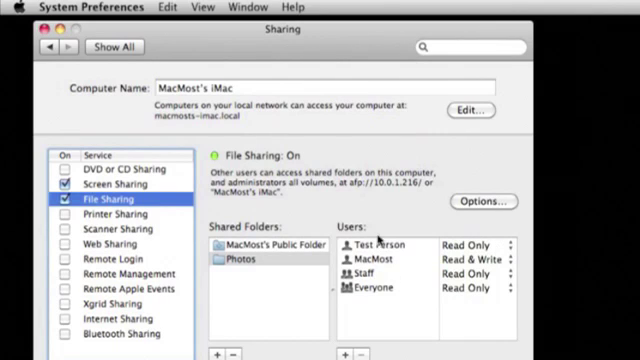